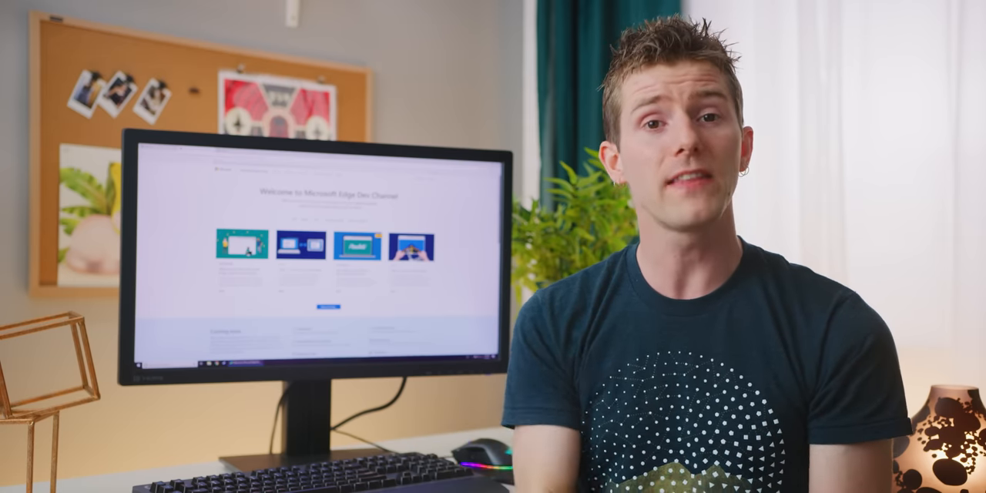
Step: Export the 'Buying a camera' collection's saved product pages to Excel from the share menu
left_click(958, 69)
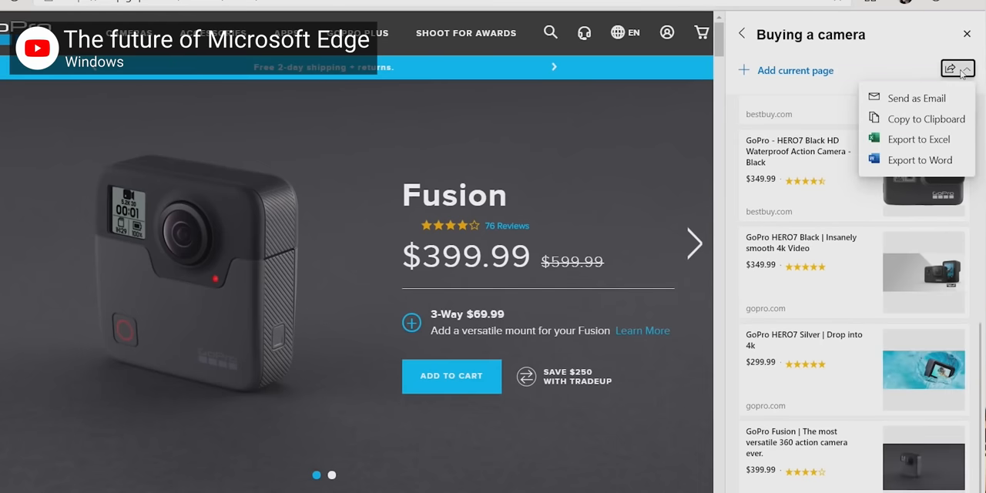
left_click(918, 139)
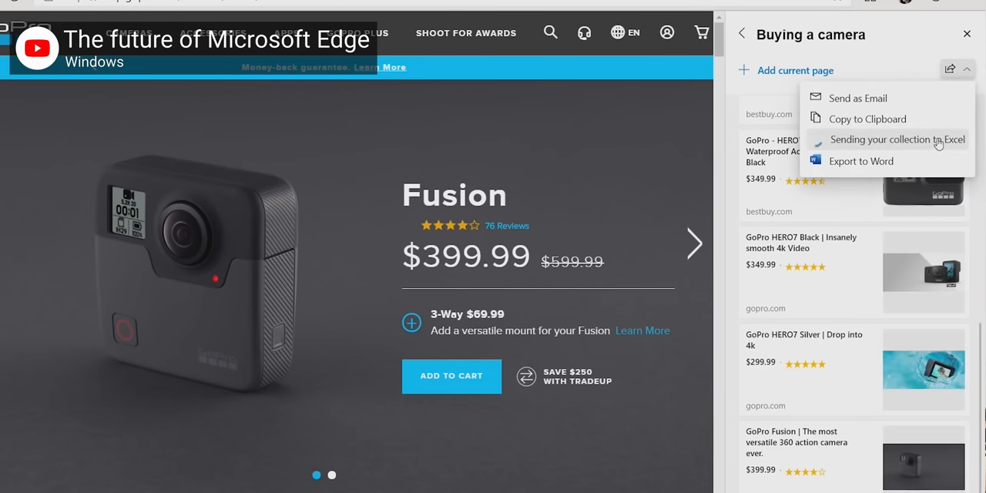